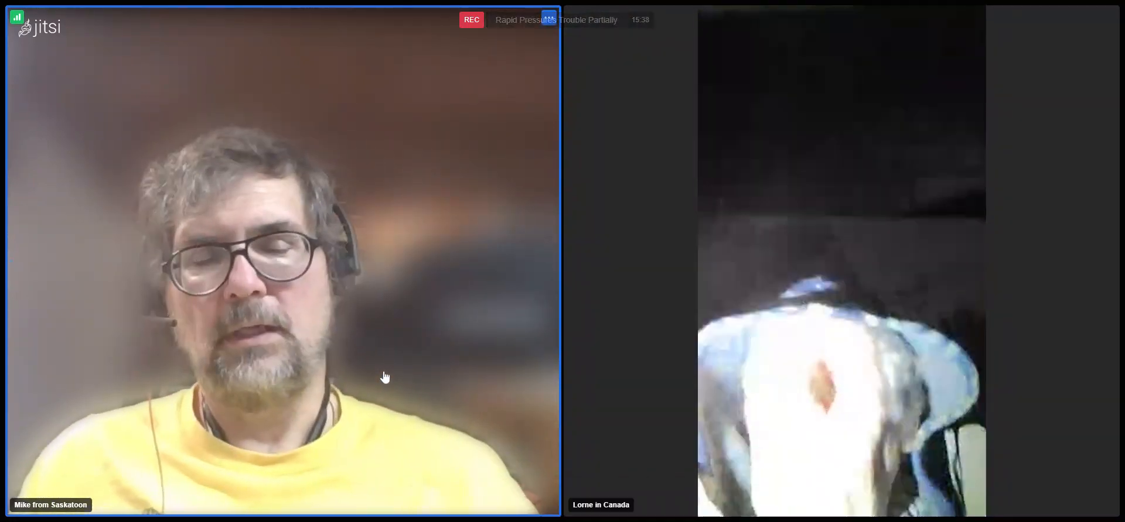
mouse_move(530, 289)
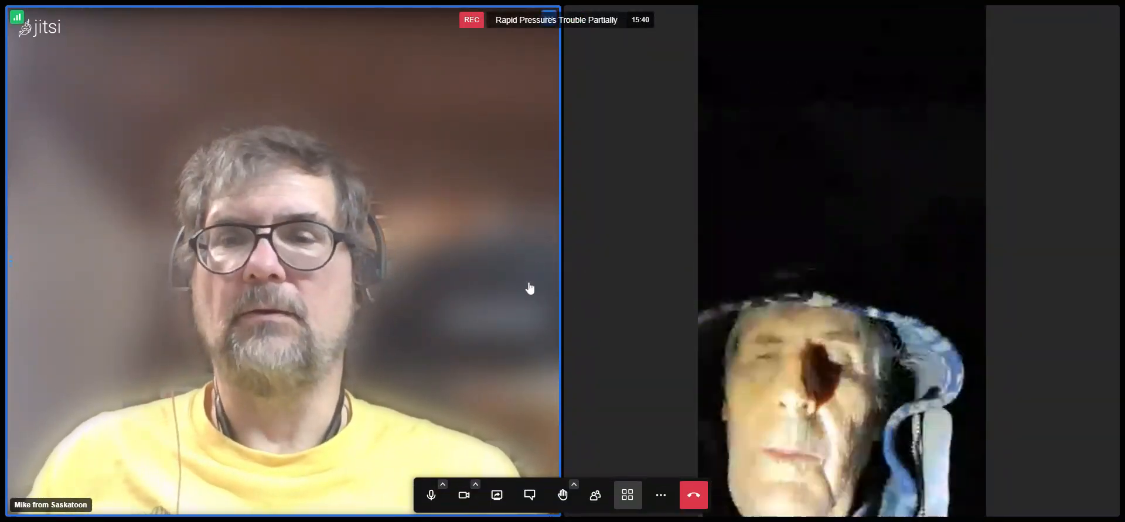
mouse_move(431, 500)
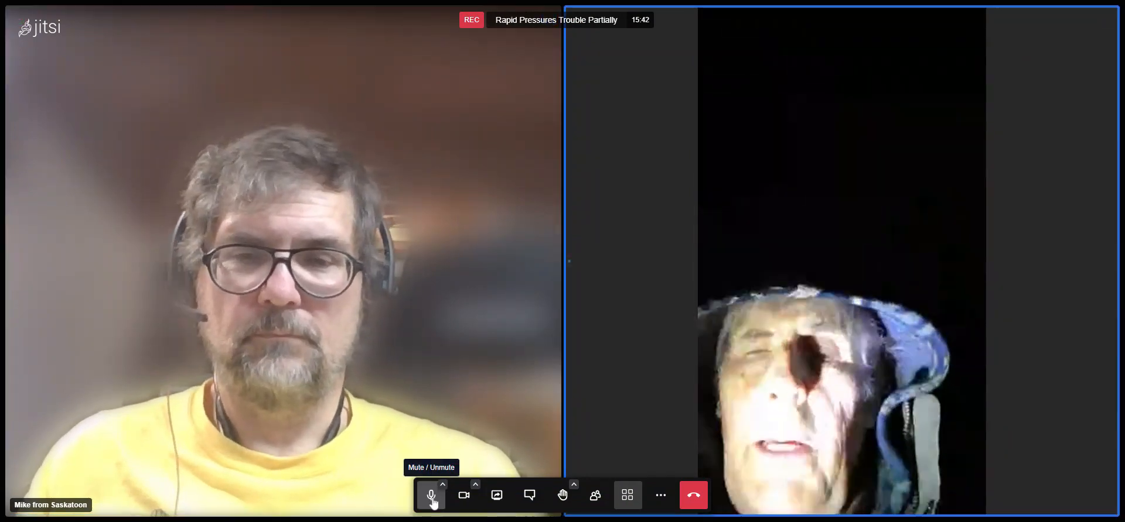
Step: Toggle my microphone, then bring up More actions with the Stop recording option
click(431, 495)
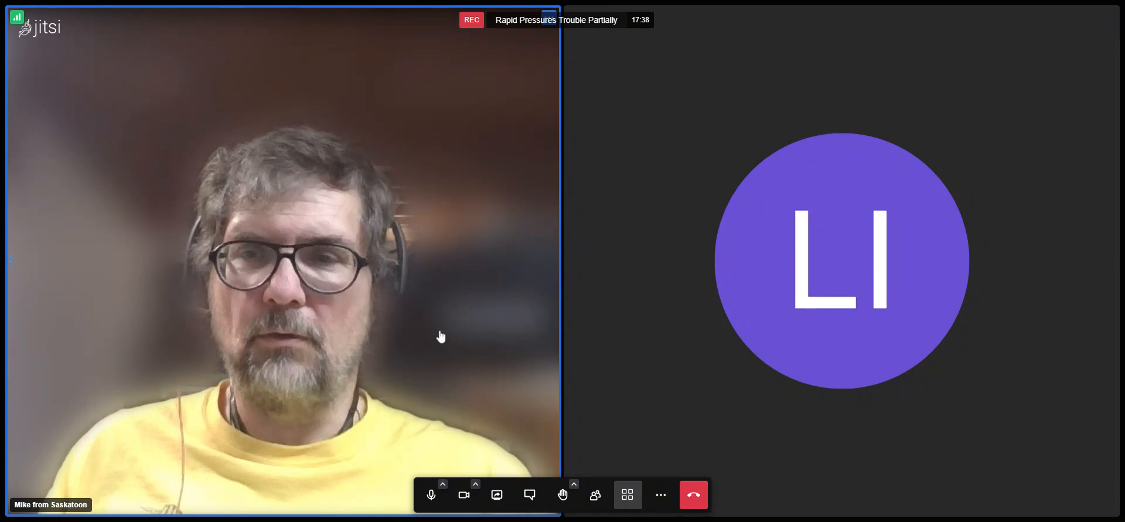
mouse_move(431, 512)
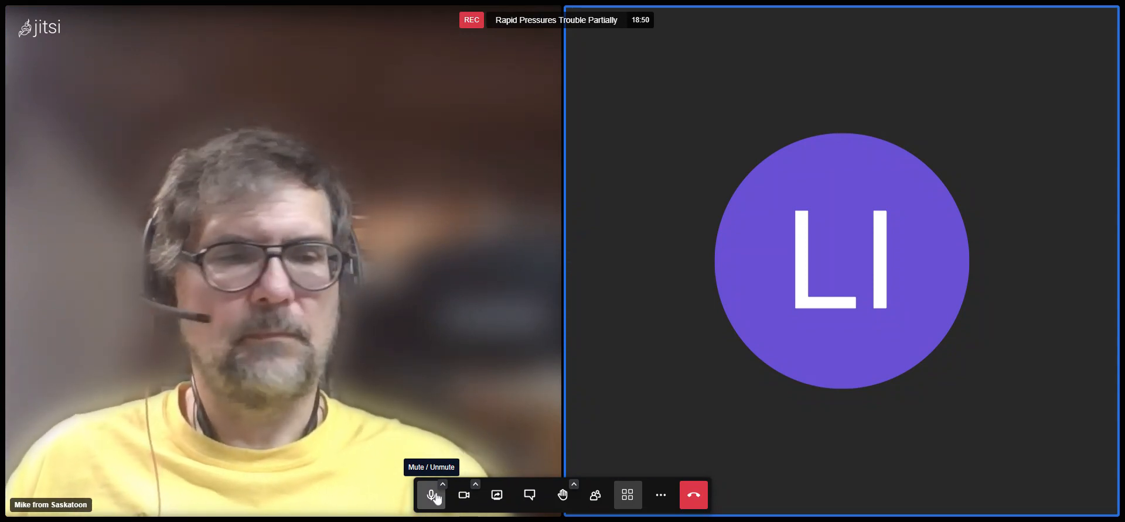
click(661, 495)
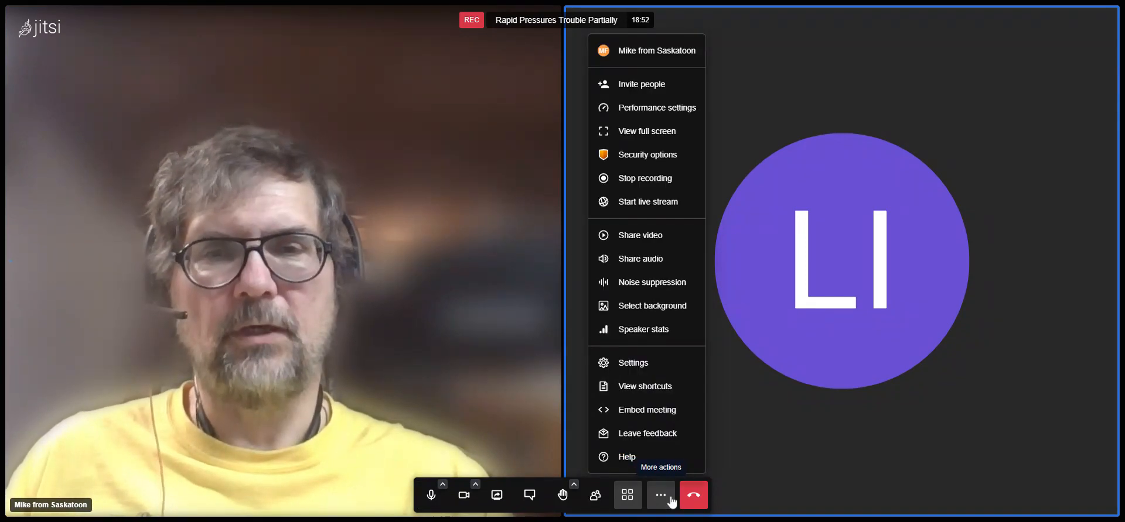